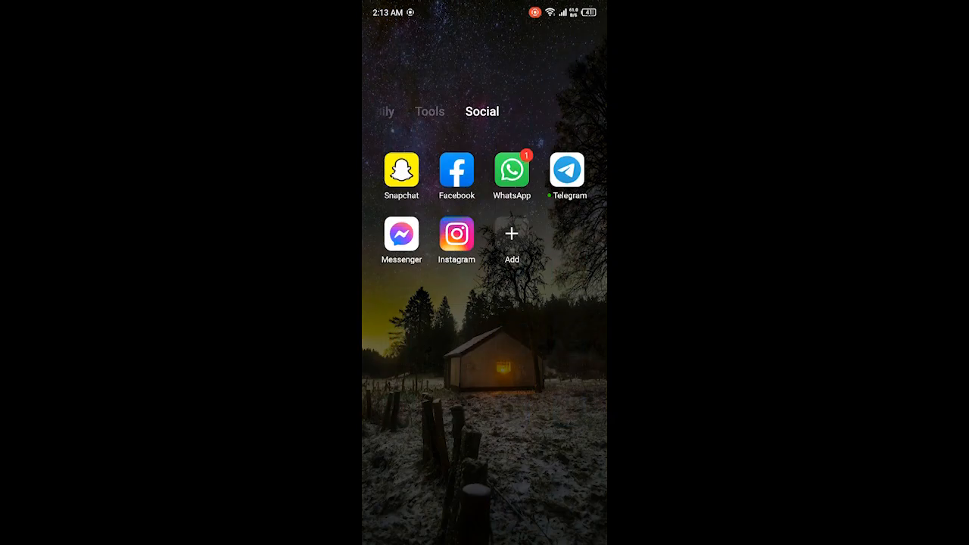
# Step: Launch Snapchat and capture a photo snap of the patterned fabric
pyautogui.click(402, 170)
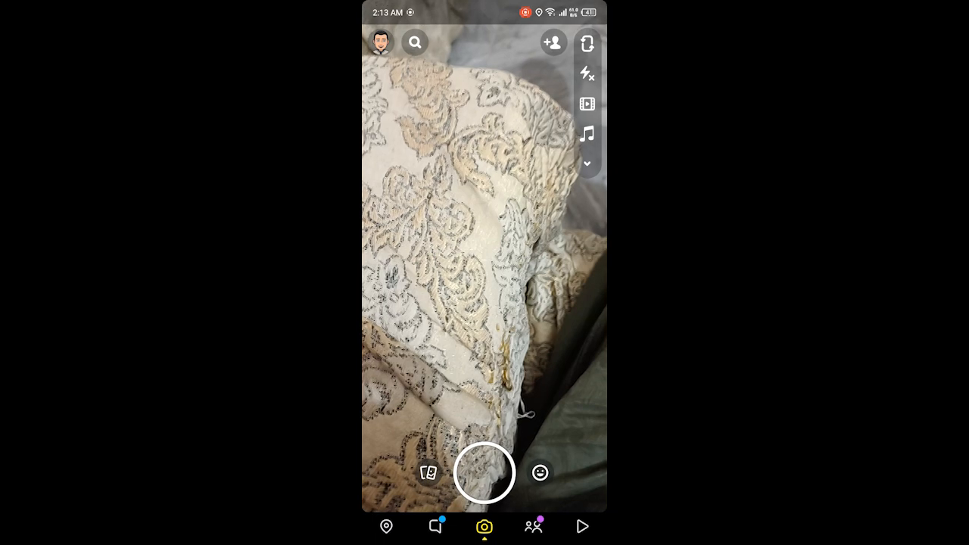
pyautogui.click(485, 484)
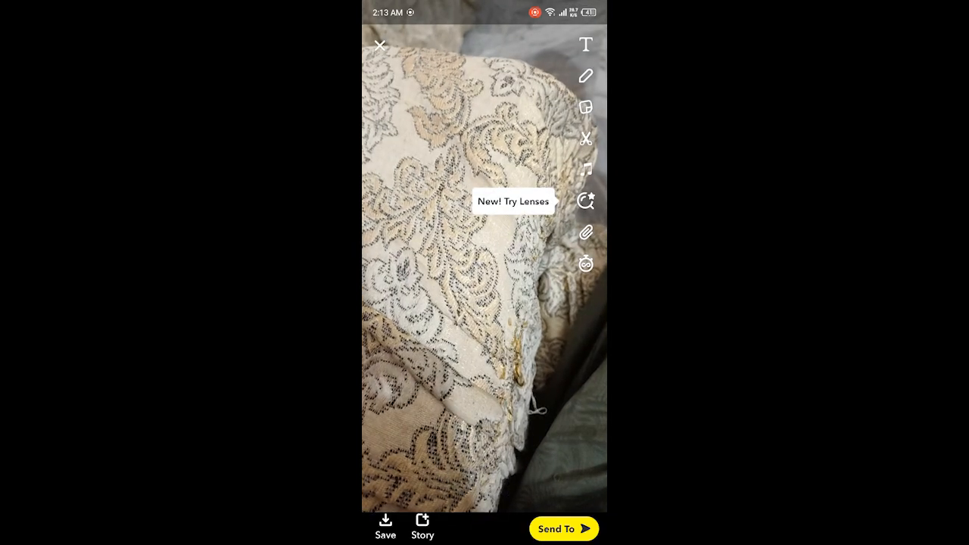
pyautogui.click(584, 46)
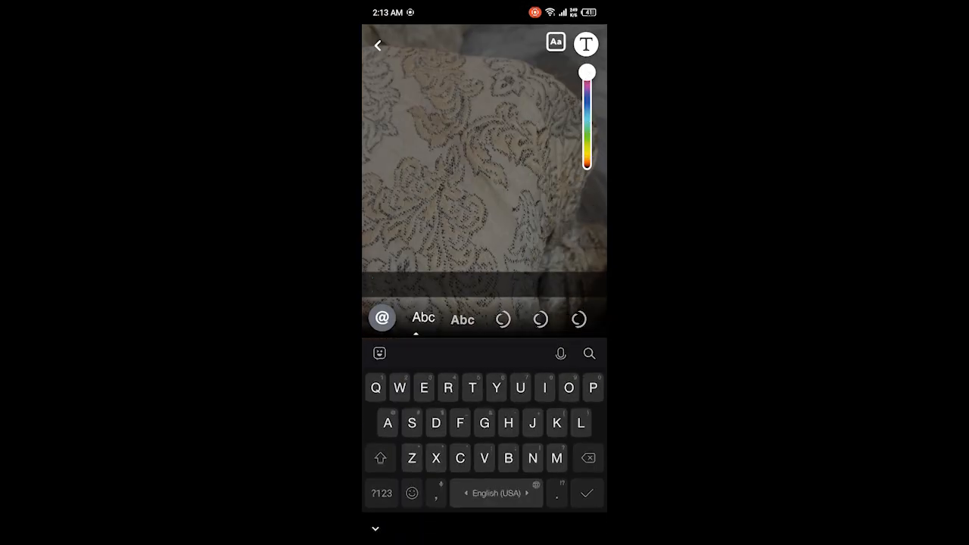
pyautogui.click(382, 318)
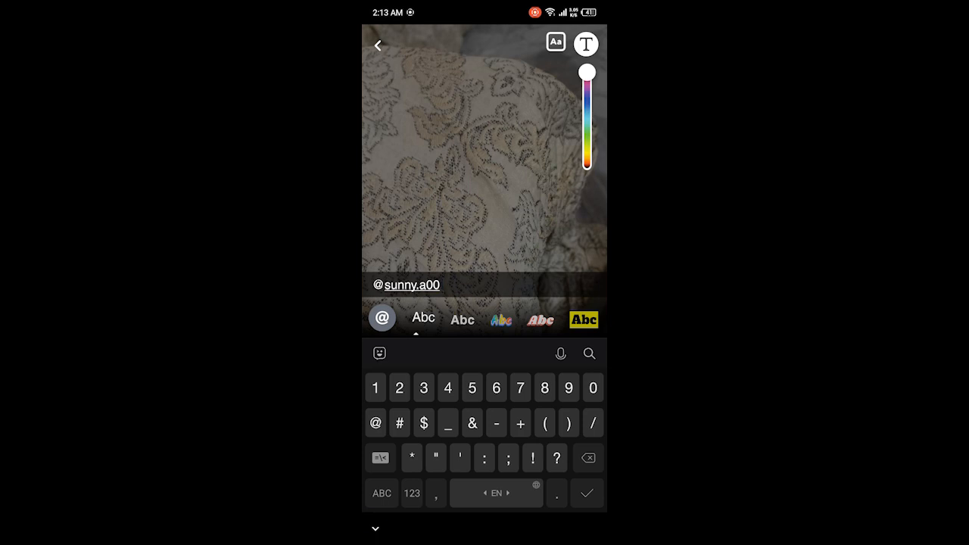
pyautogui.click(588, 494)
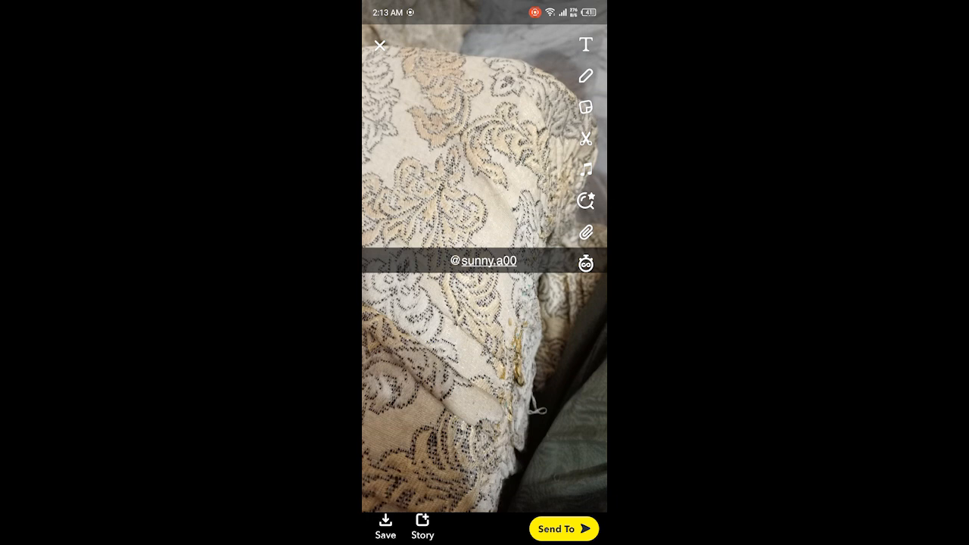